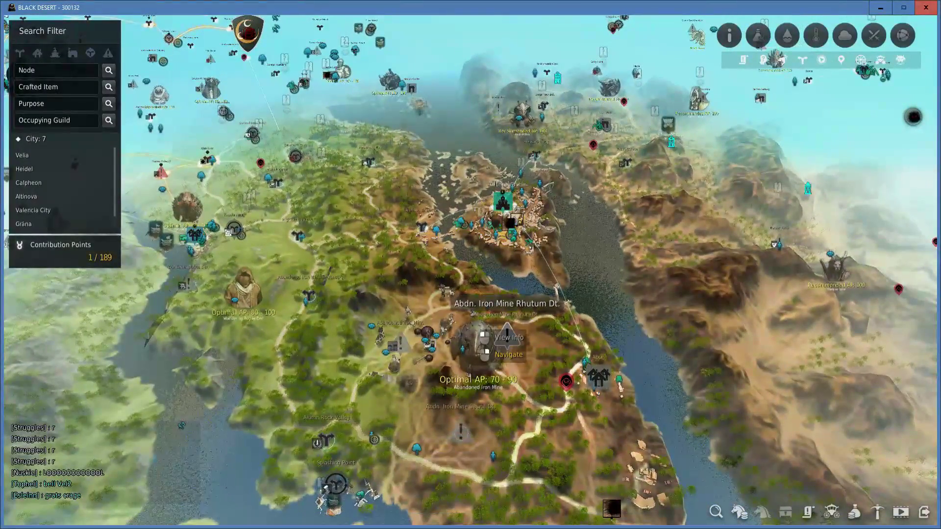
# - Set a navigation route to the Abandoned Iron Mine Rhutum outpost node on the world map
pyautogui.click(508, 354)
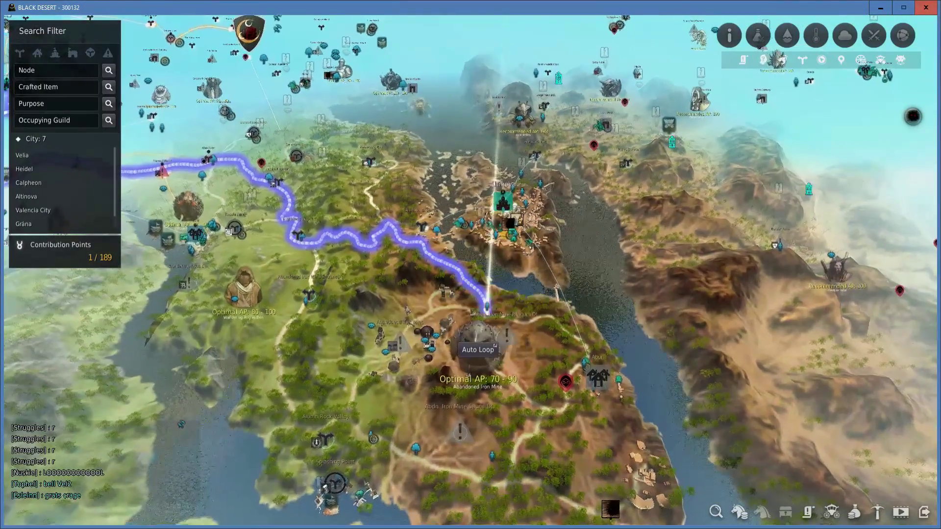